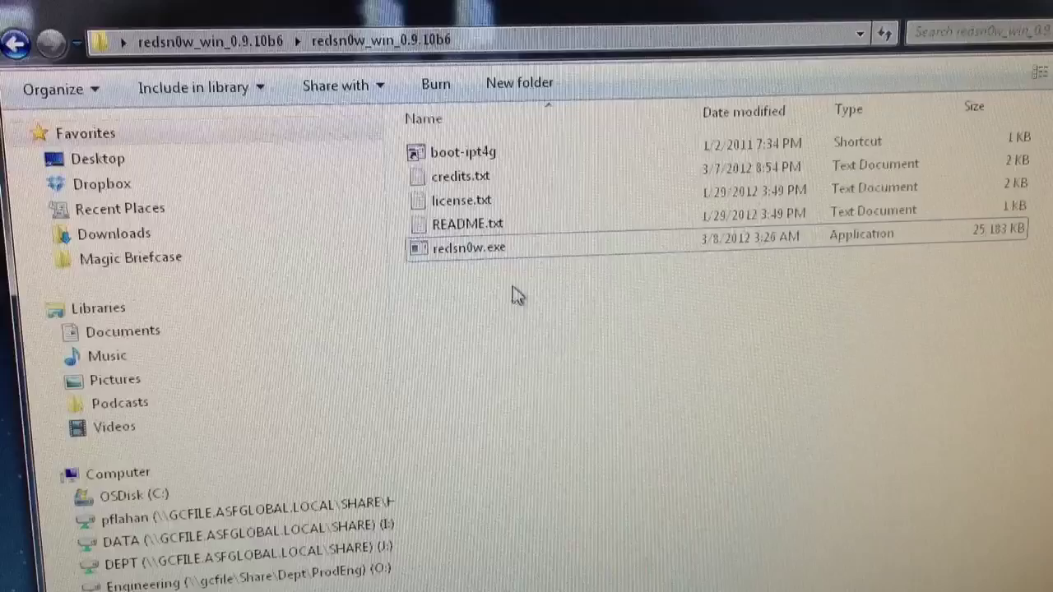
Set redsn0w.exe to Windows XP compatibility mode in its Properties Compatibility settings
right_click(468, 247)
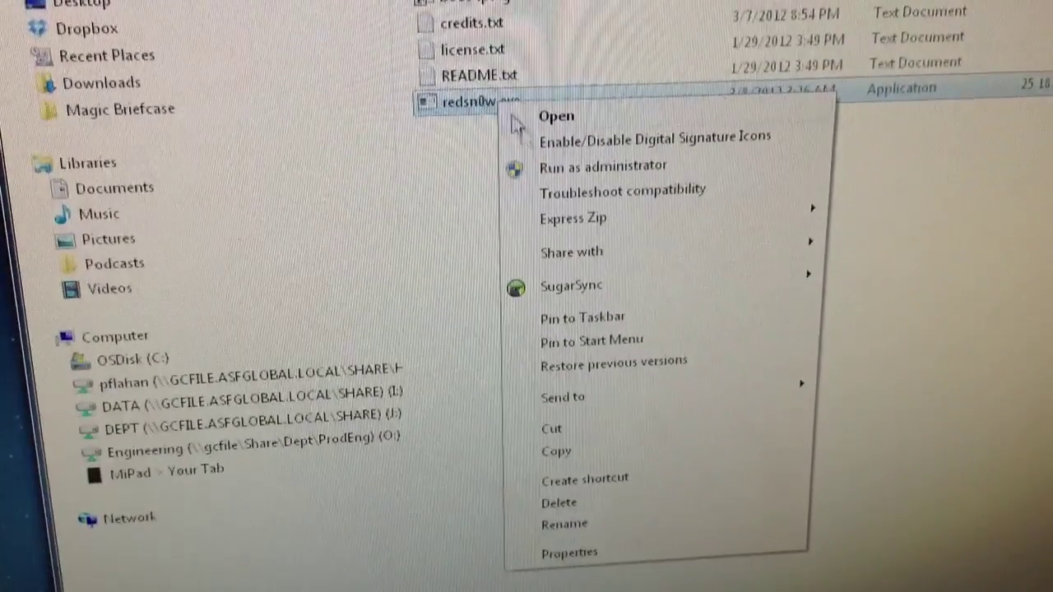
left_click(569, 553)
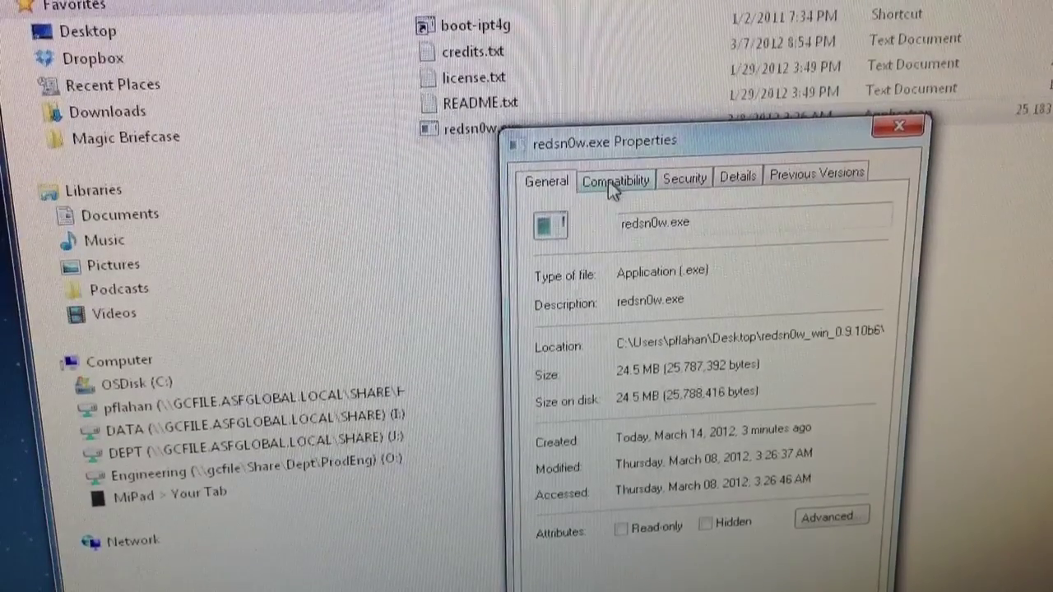
left_click(615, 179)
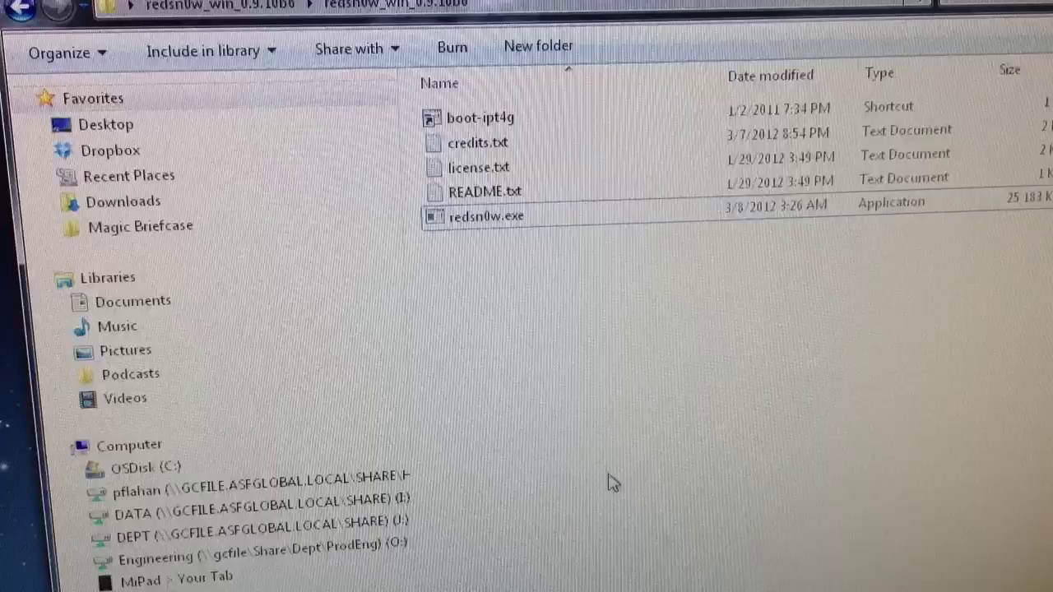
Run redsn0w.exe as administrator so the redsn0w 0.9.10b6 welcome window appears
left_click(486, 216)
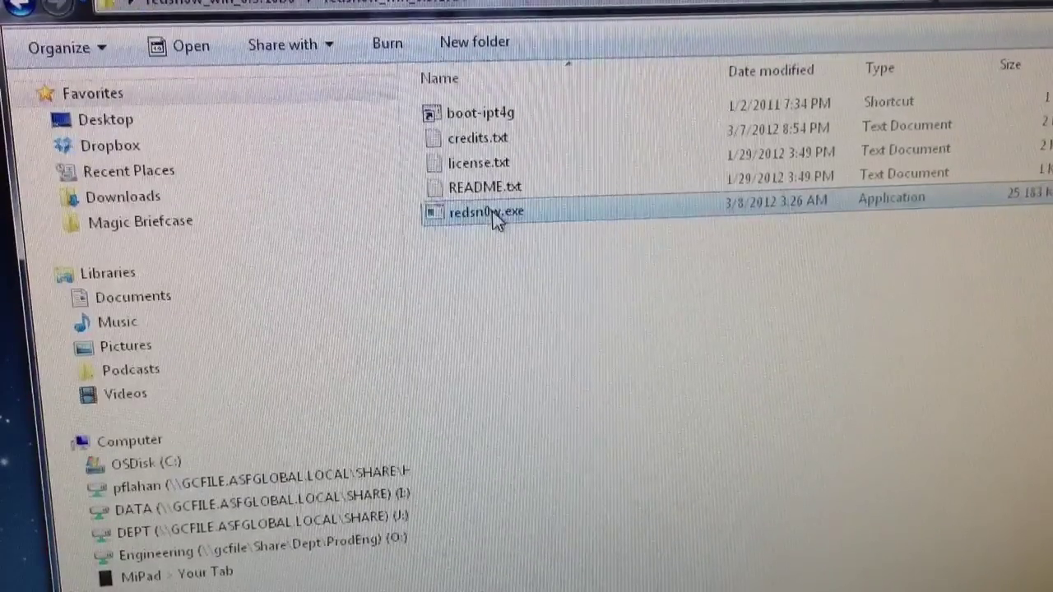
right_click(487, 211)
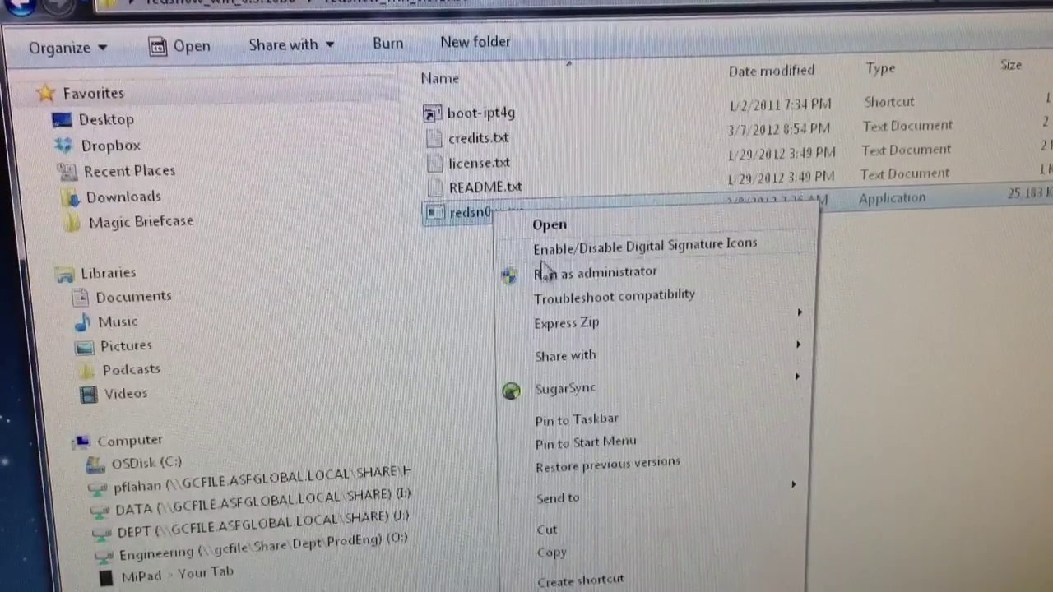
left_click(550, 223)
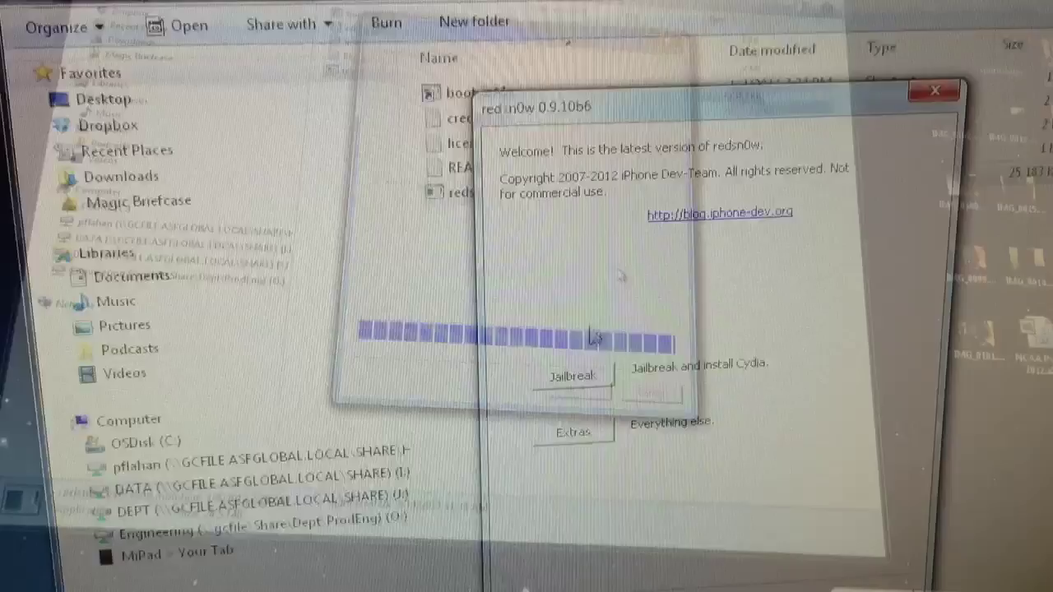